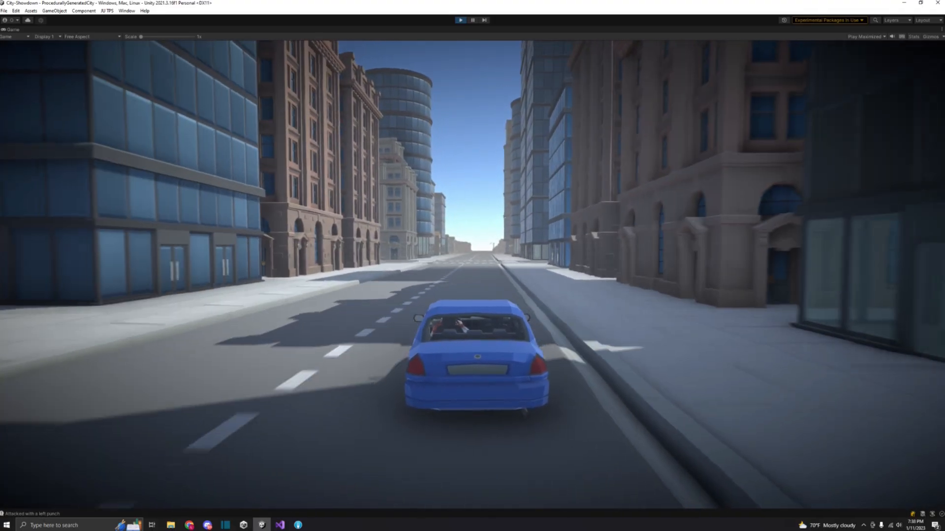
Step: Open the CrossRoad prefab and expand its Waypoints group in the Hierarchy
{"action": "left_click", "coordinate": [459, 19]}
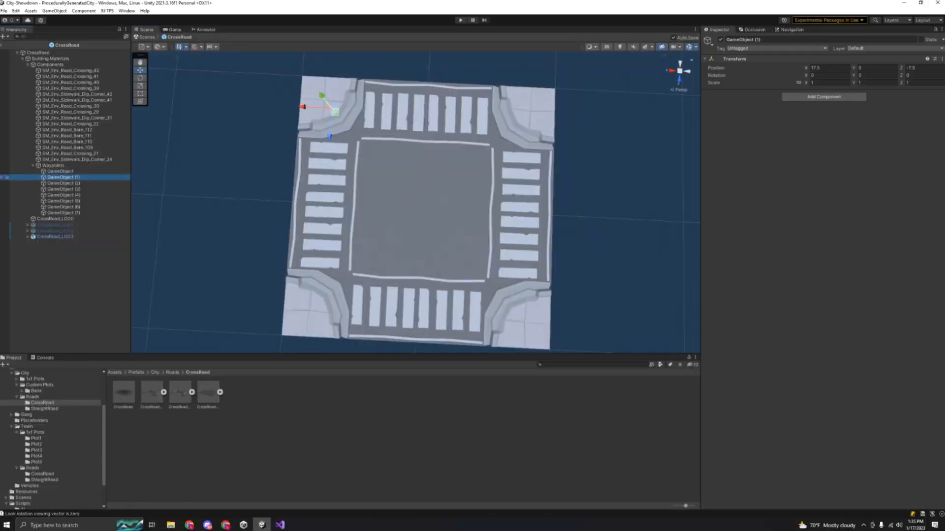
{"action": "left_click", "coordinate": [62, 207]}
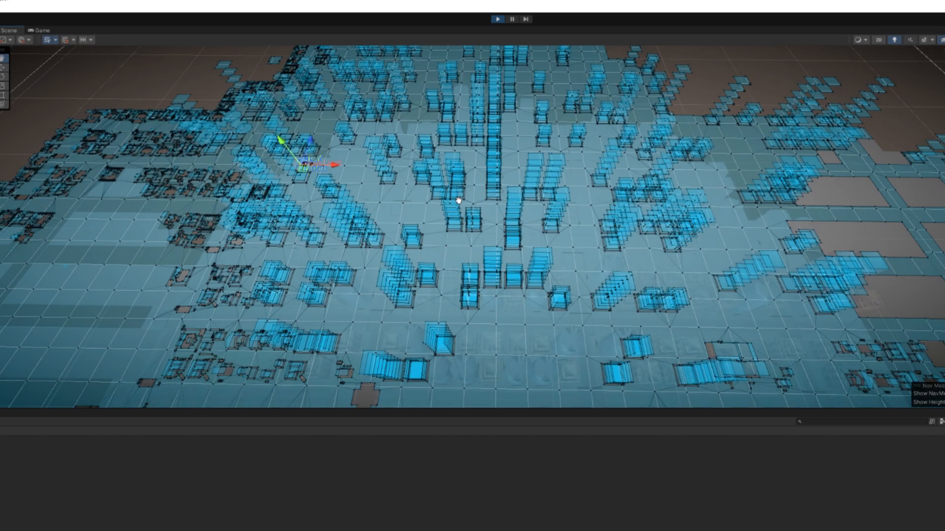
Step: Select World Objects and set its NavMeshSurface Collect Objects to All
{"action": "left_click", "coordinate": [40, 30]}
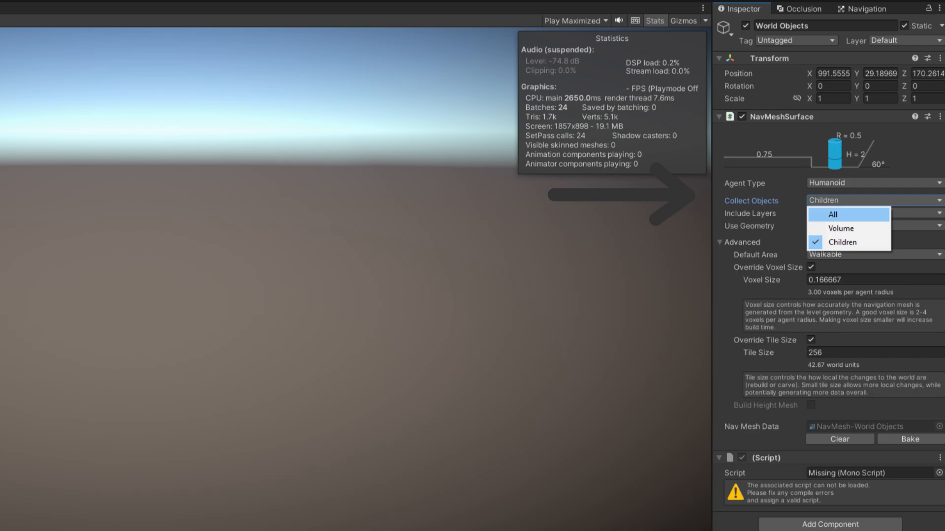
{"action": "left_click", "coordinate": [832, 214]}
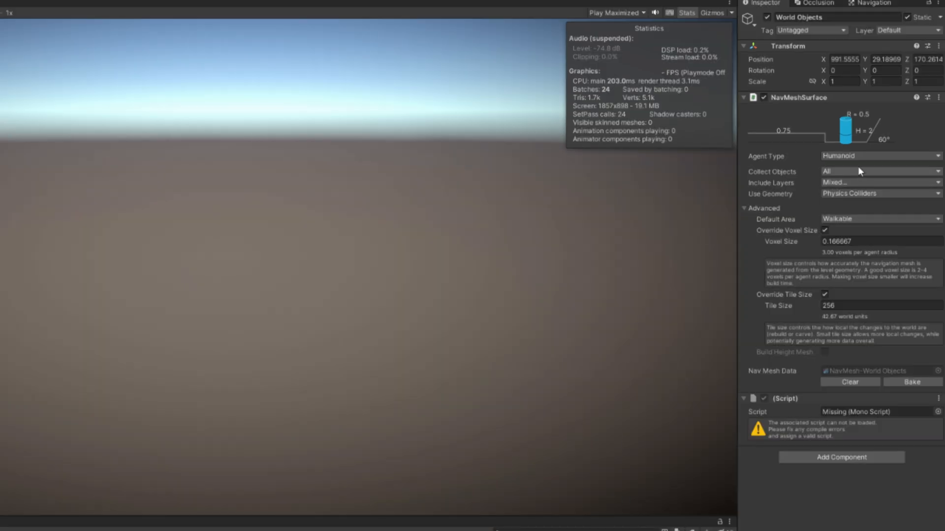
{"action": "left_click", "coordinate": [879, 171]}
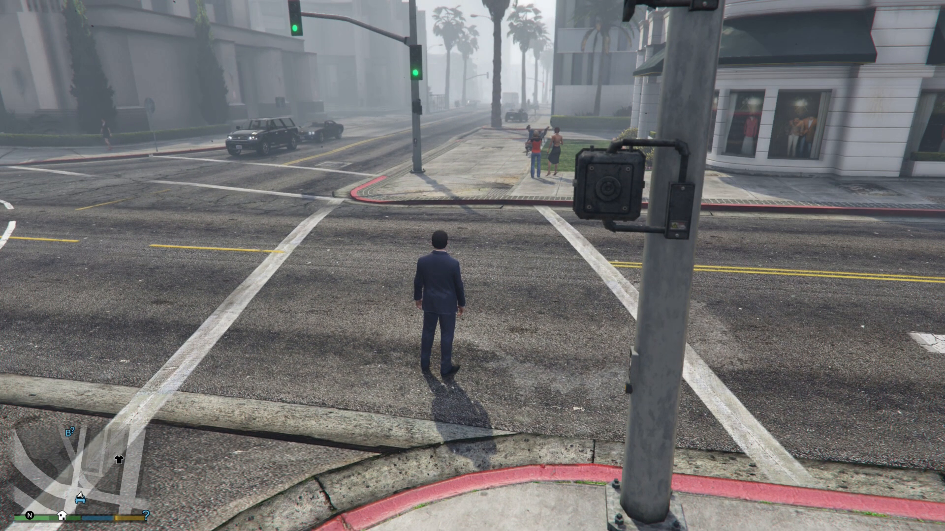
Step: Inspect the third CrossRoad waypoint, GameObject (2), under Waypoints
{"action": "key", "text": "w"}
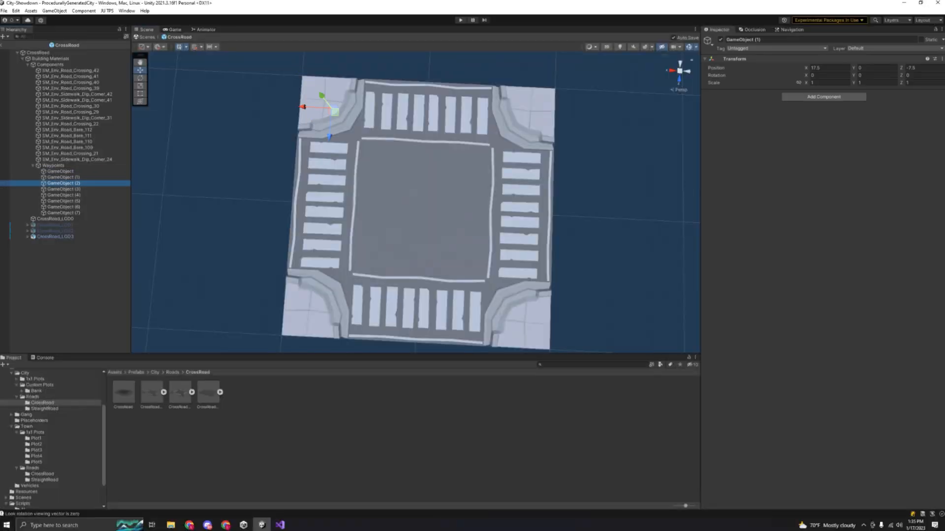
{"action": "left_click", "coordinate": [62, 201]}
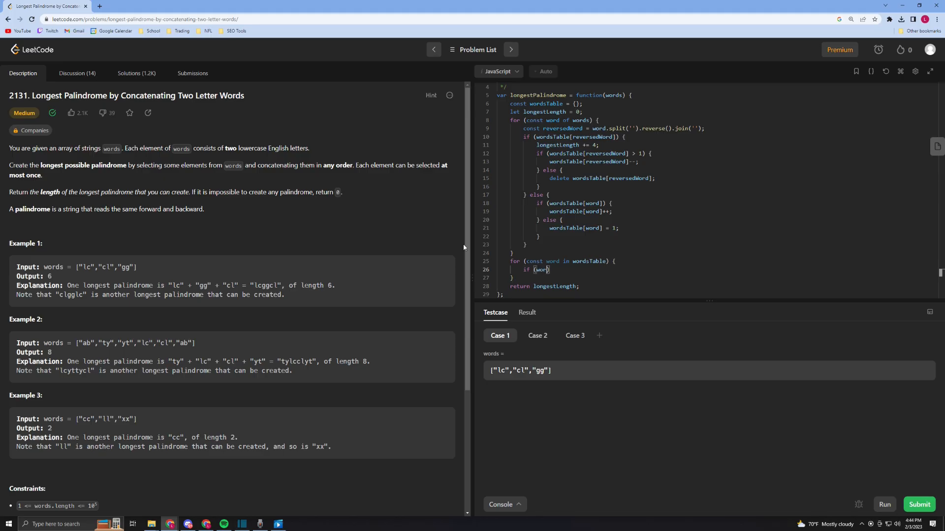
Step: Add an if (word[0] === word[1]) block with longestLength += 2; and break
{"action": "type", "text": "[0] === word[1"}
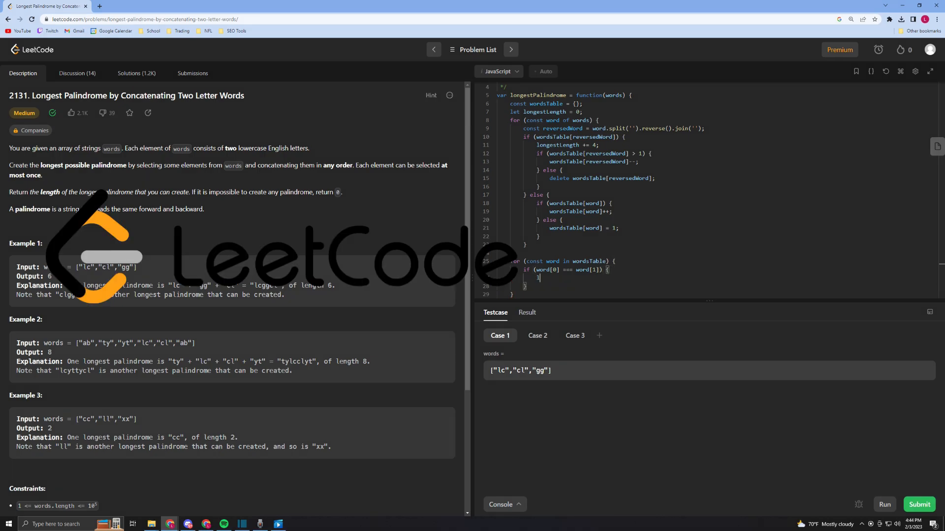
{"action": "type", "text": "longestLength += 2;"}
{"action": "type", "text": "break"}
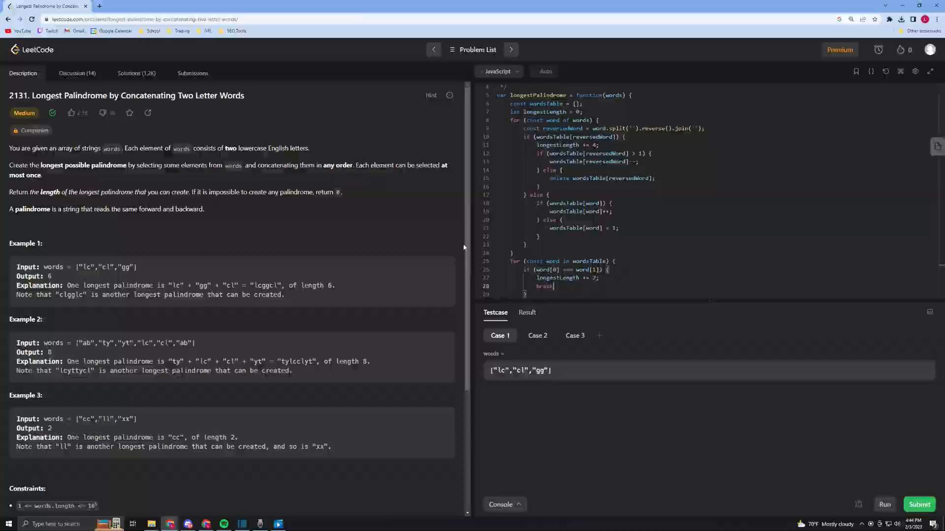
{"action": "left_click", "coordinate": [151, 523]}
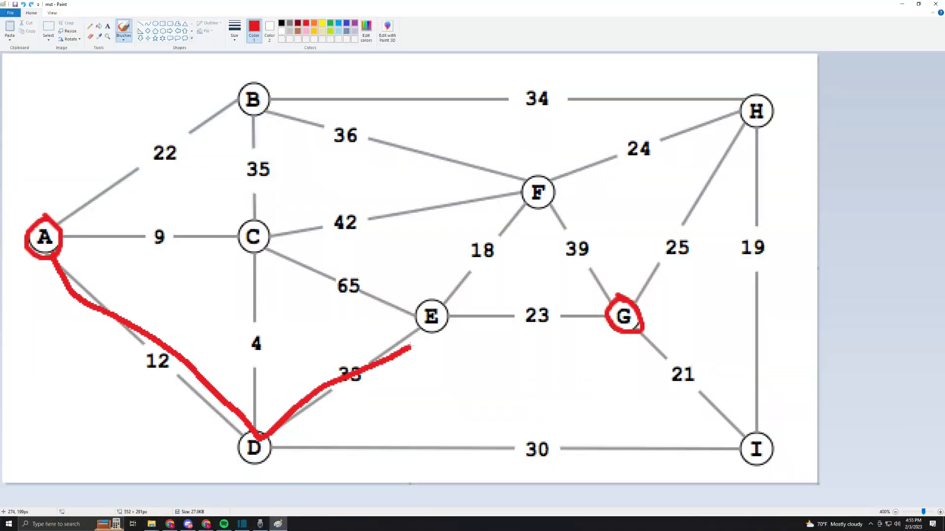
Step: Draw the red route line from node D toward node E
{"action": "left_click_drag", "start_coordinate": [449, 313], "coordinate": [608, 315]}
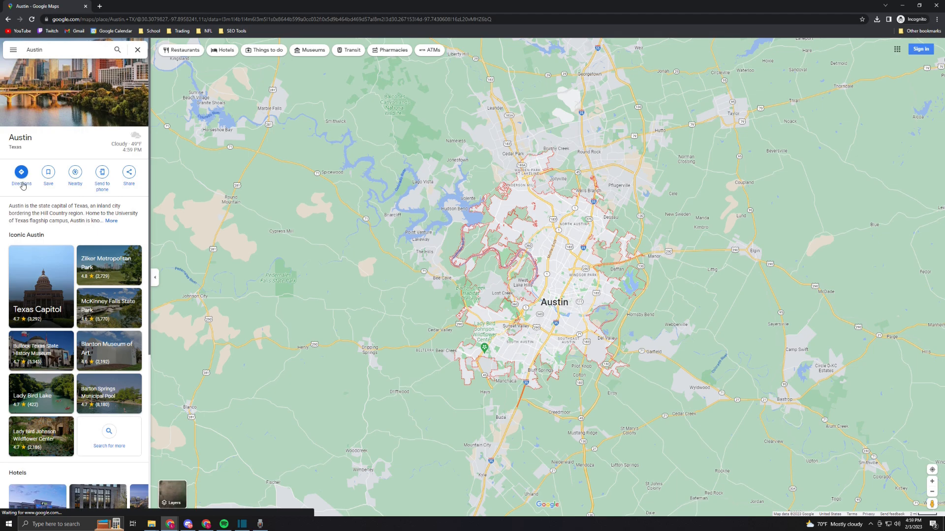
Step: Start directions to Austin, TX with Las Vegas as the starting point
{"action": "left_click", "coordinate": [21, 175]}
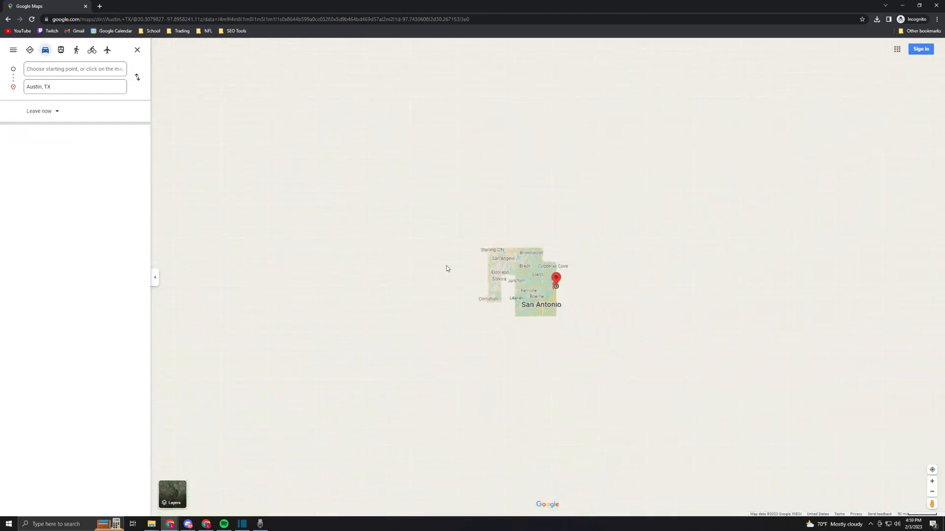
{"action": "type", "text": "Las Vegas"}
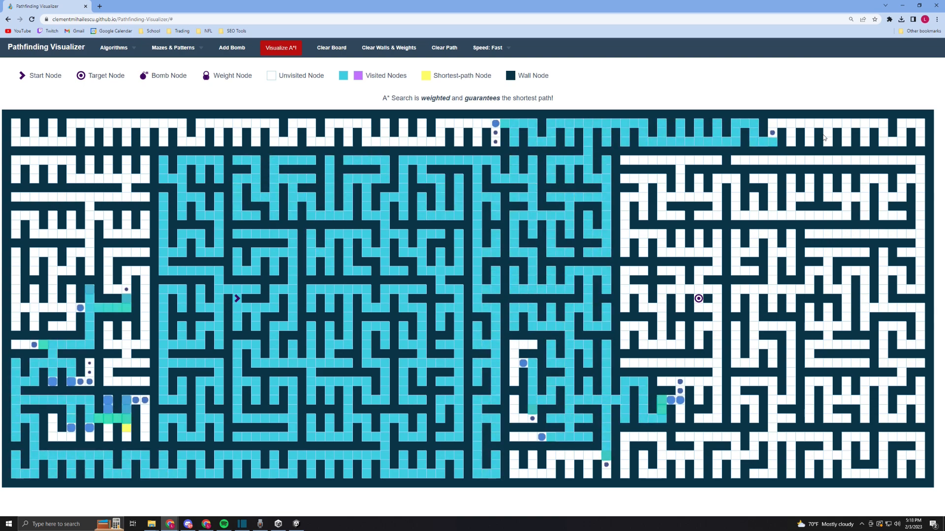
Step: Run Visualize A* so the search fills the maze
{"action": "left_click", "coordinate": [280, 48]}
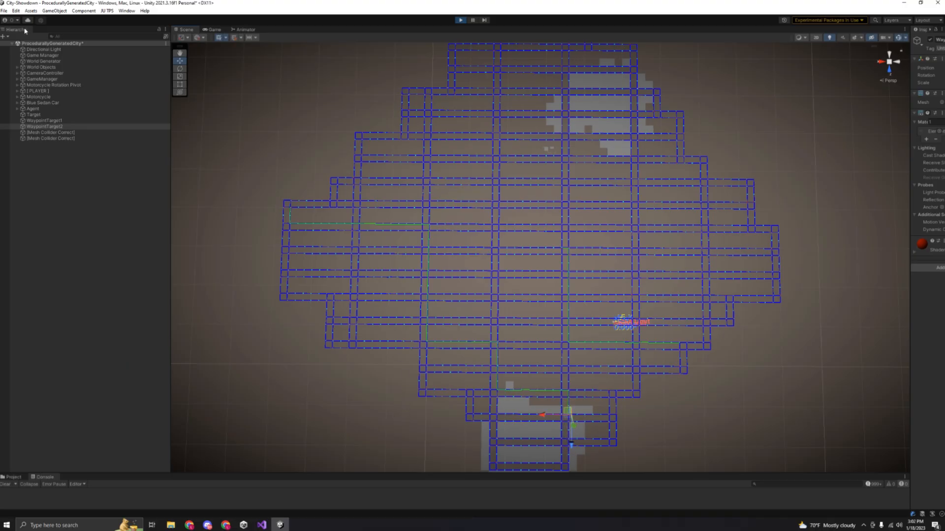
{"action": "mouse_move", "coordinate": [139, 215]}
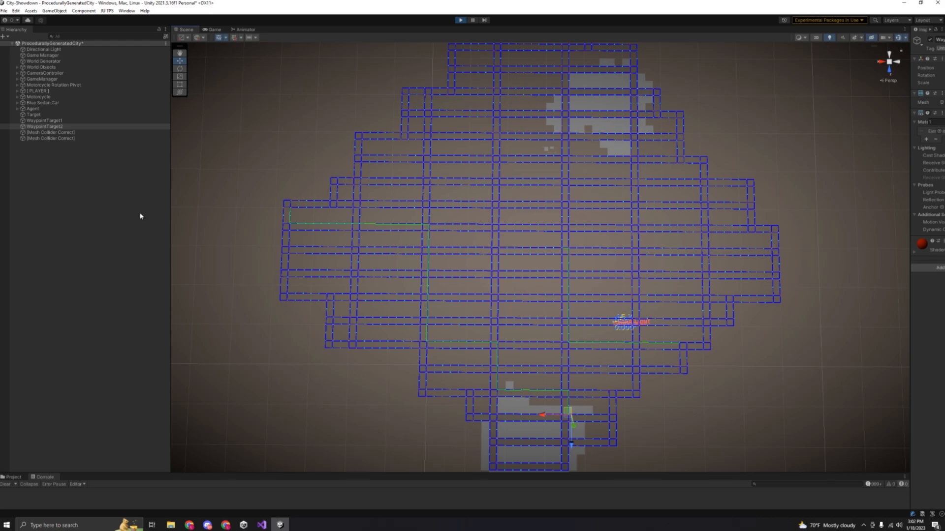
Step: Select WaypointTarget1 and WaypointTarget2 to show the green A* path gizmos
{"action": "left_click", "coordinate": [44, 126]}
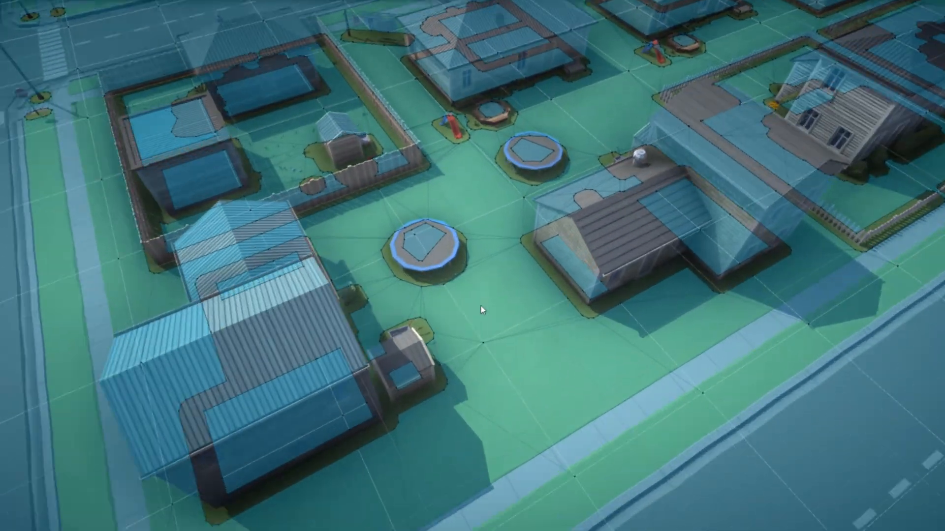
{"action": "left_click", "coordinate": [460, 20]}
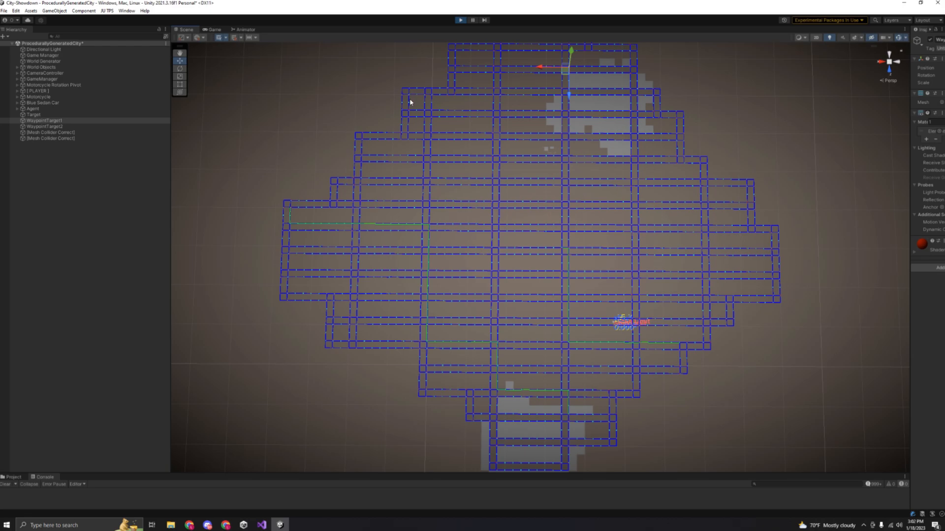
{"action": "left_click", "coordinate": [43, 127]}
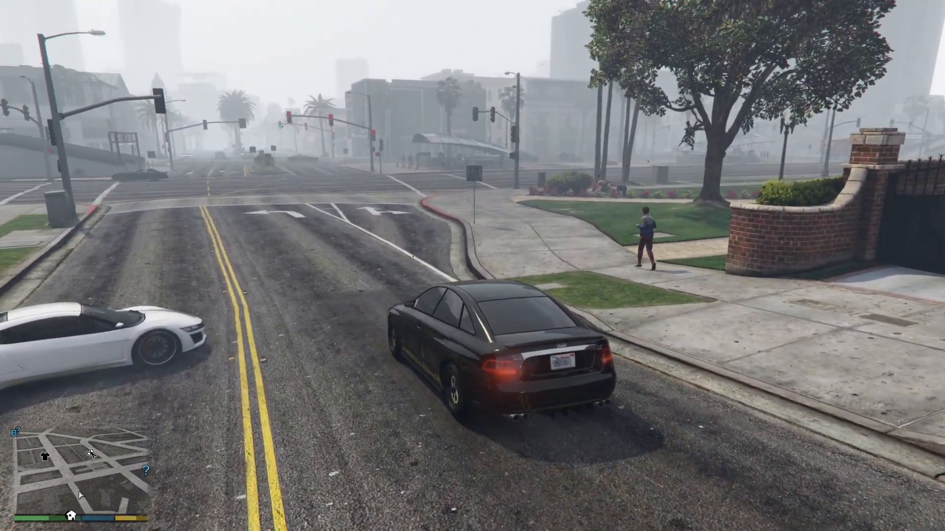
{"action": "key", "text": "w"}
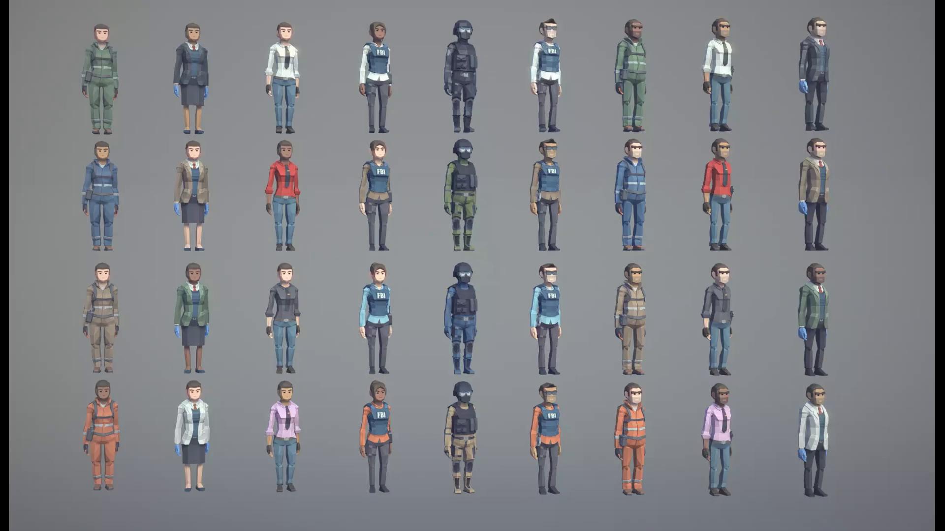
Step: Open GiveRandomCharacterSkin.cs from Solution Explorer in the editor
{"action": "left_click", "coordinate": [314, 524]}
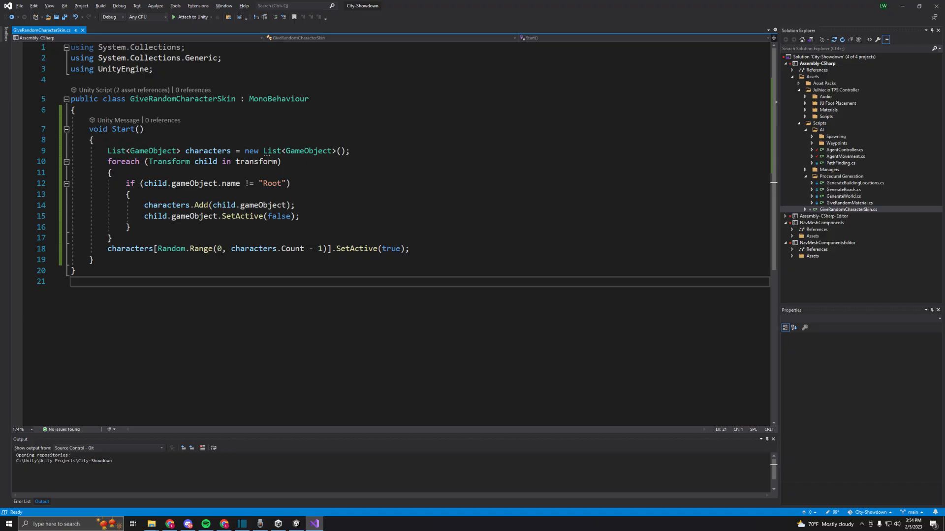